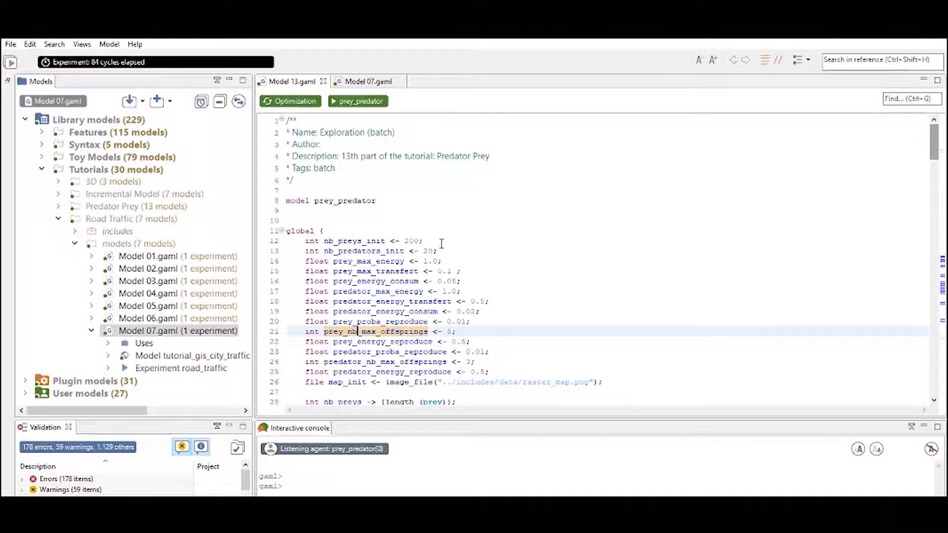
mouse_move(413, 183)
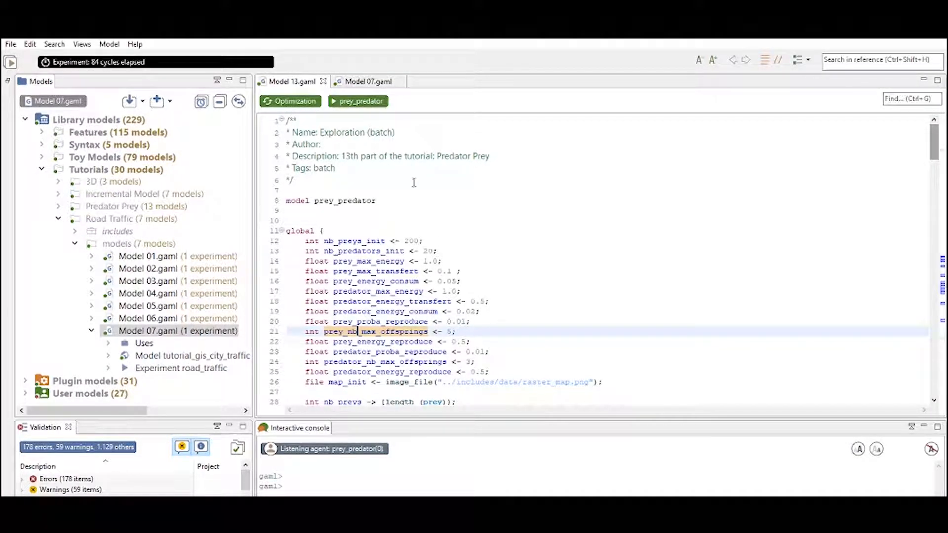
mouse_move(363, 100)
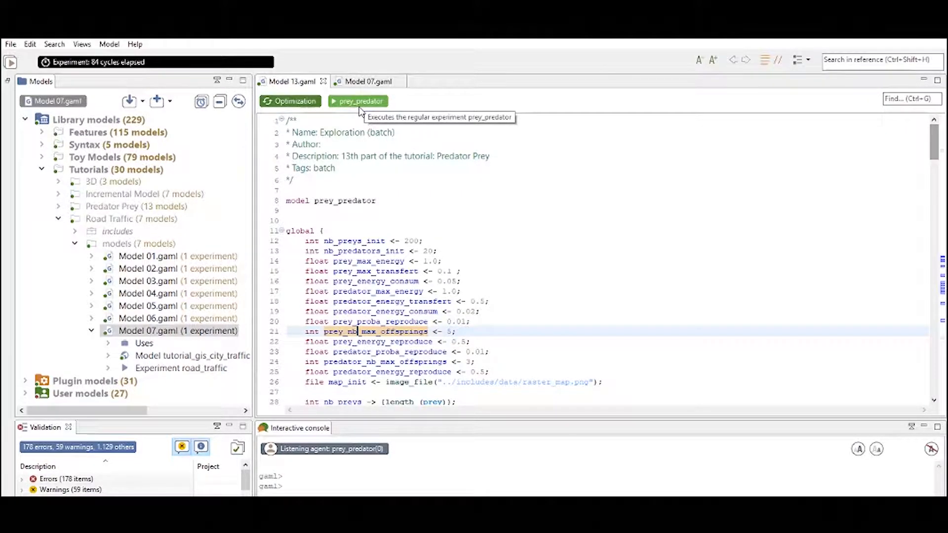
mouse_move(426, 260)
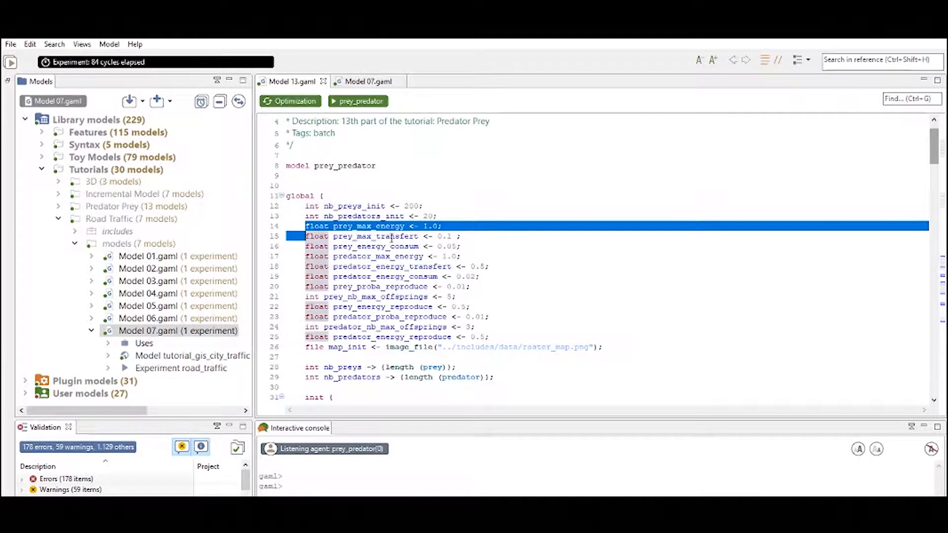
mouse_move(383, 307)
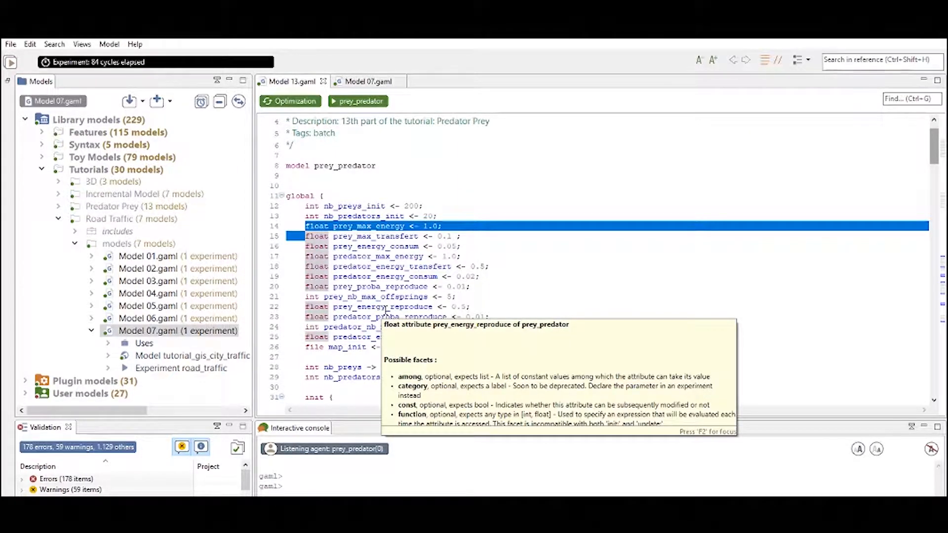
mouse_move(363, 297)
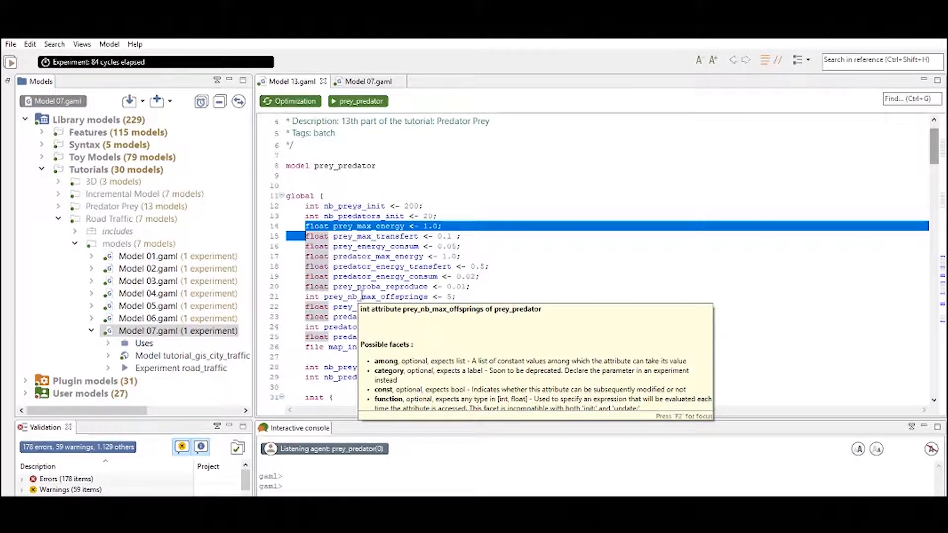
mouse_move(375, 246)
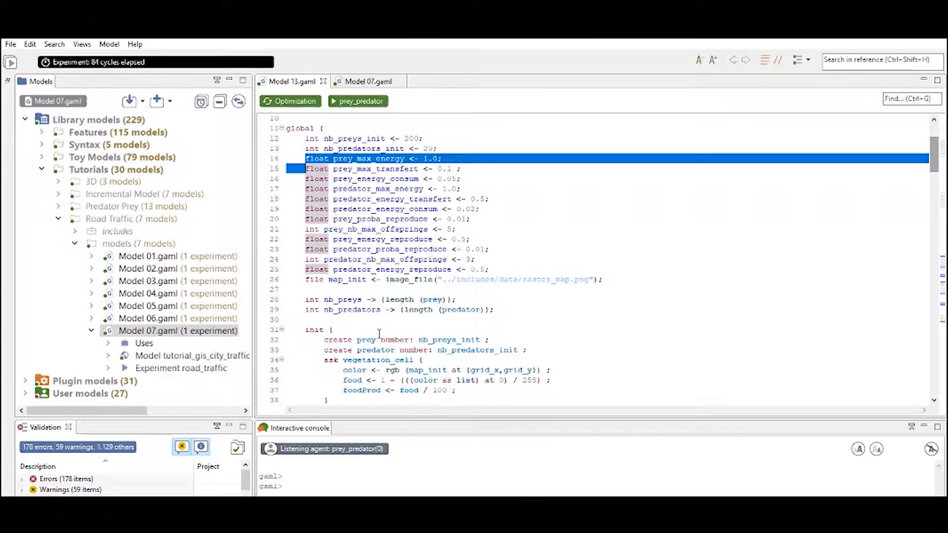
scroll(down, 3)
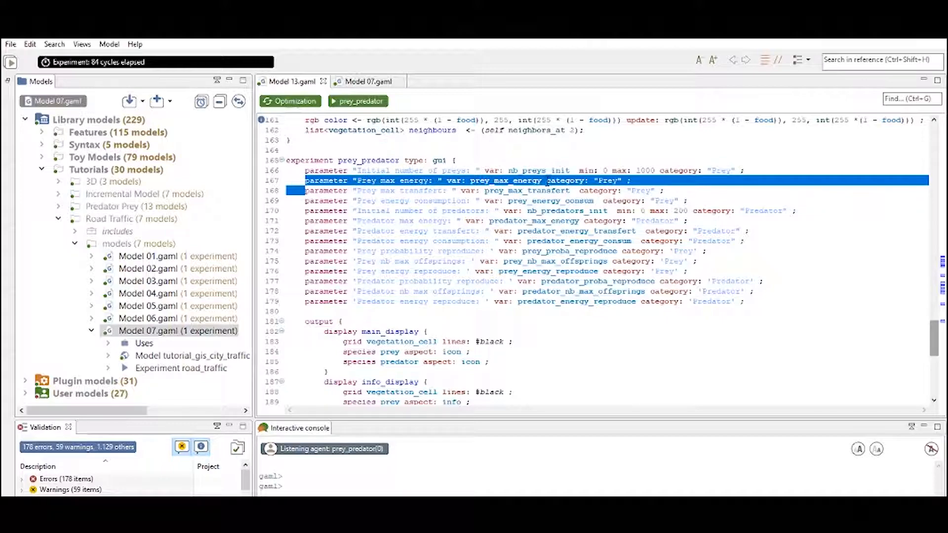
mouse_move(419, 251)
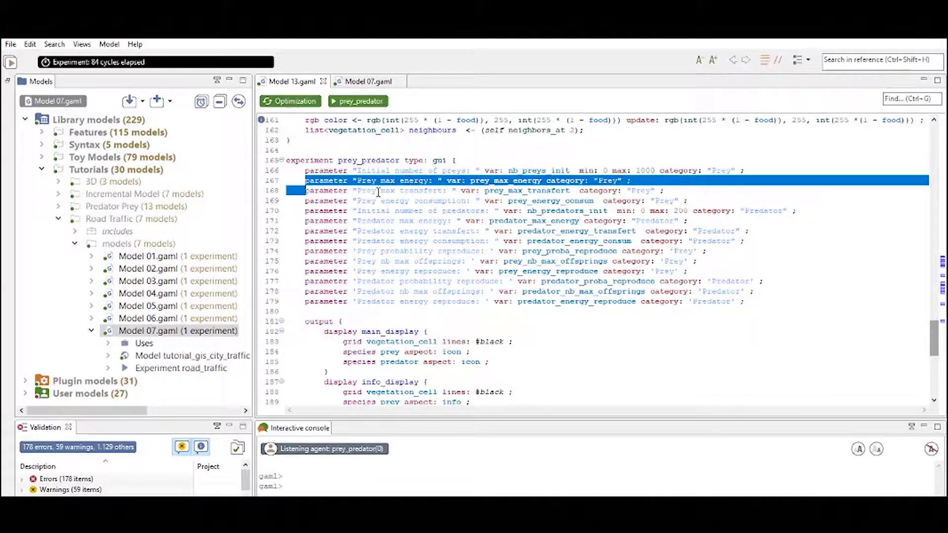
scroll(up, 3)
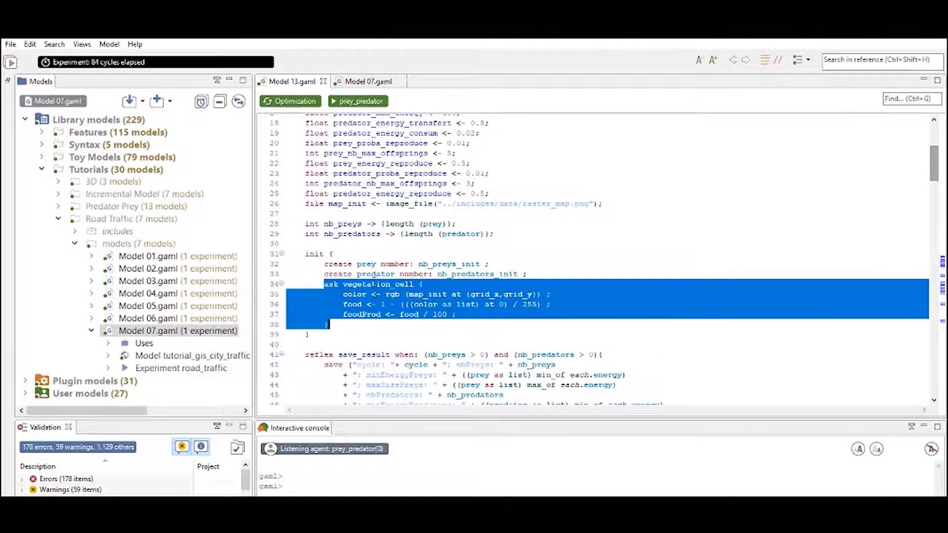
double_click(338, 264)
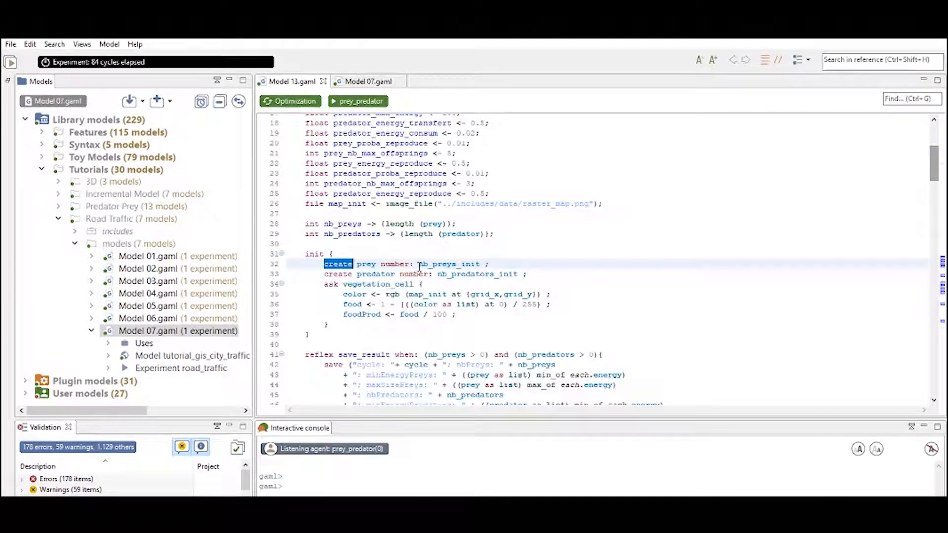
scroll(up, 3)
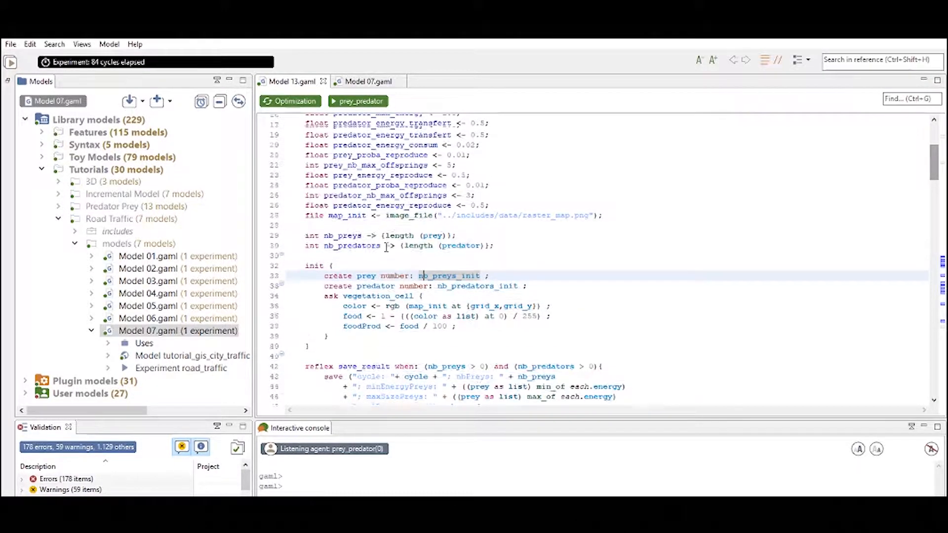
scroll(up, 3)
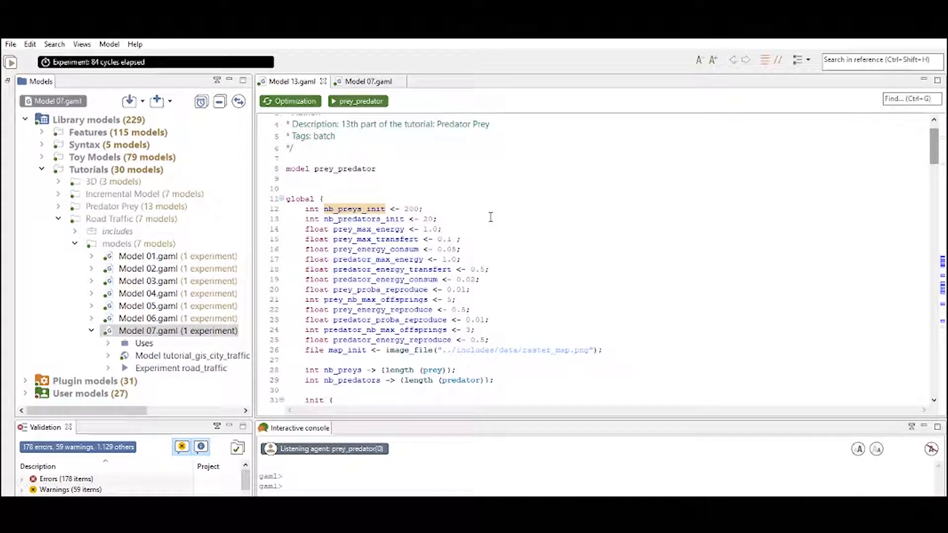
scroll(down, 3)
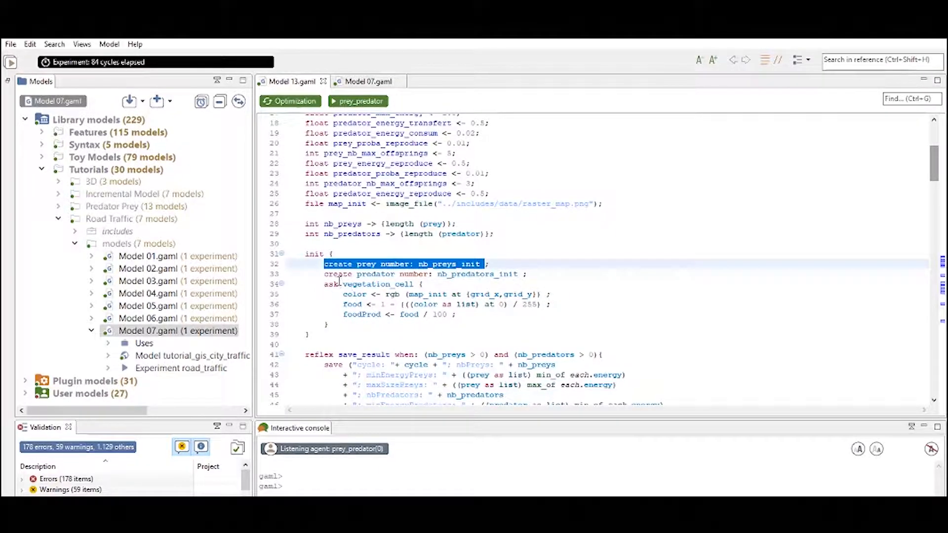
click(376, 274)
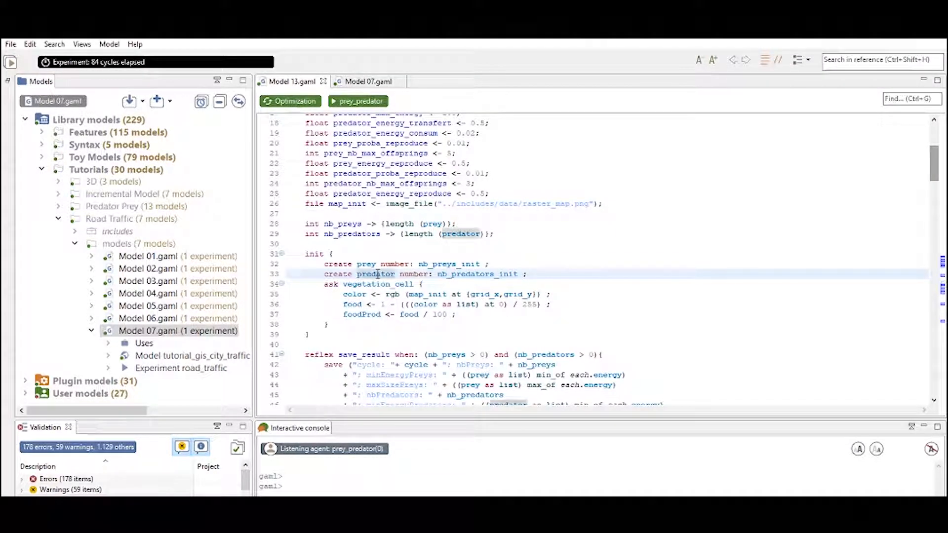
double_click(334, 264)
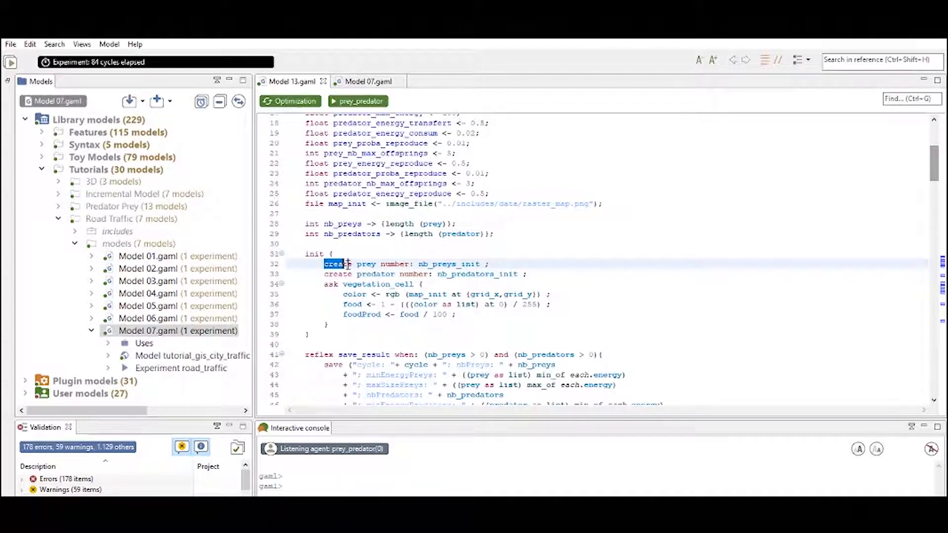
mouse_move(375, 274)
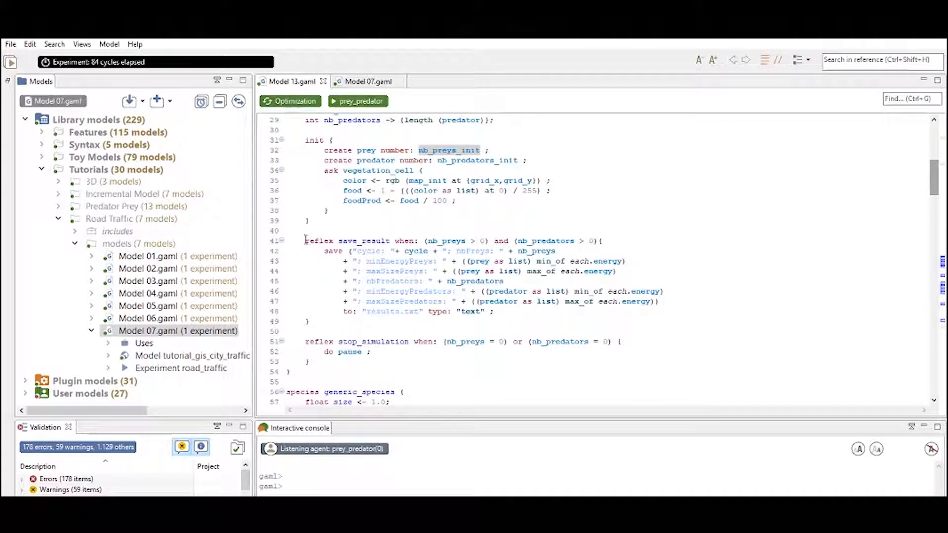
mouse_move(363, 240)
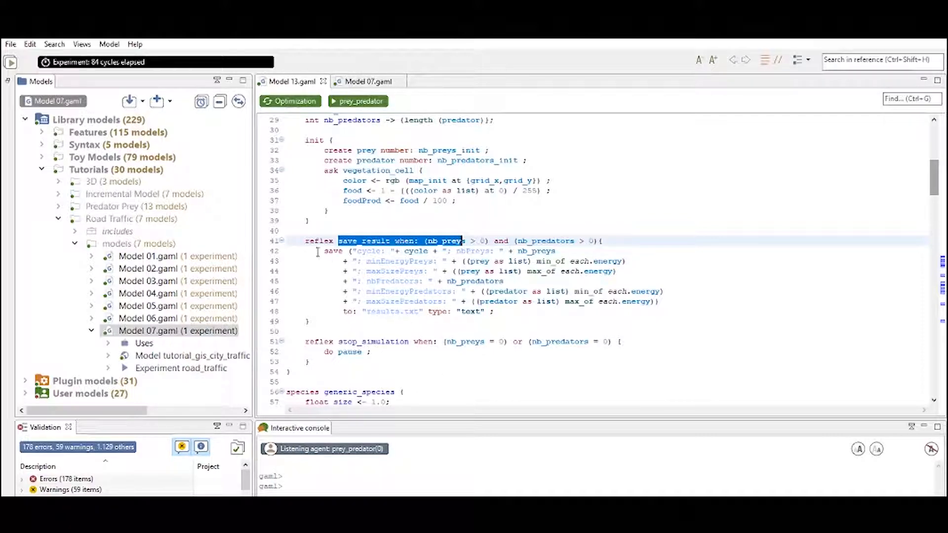
double_click(373, 342)
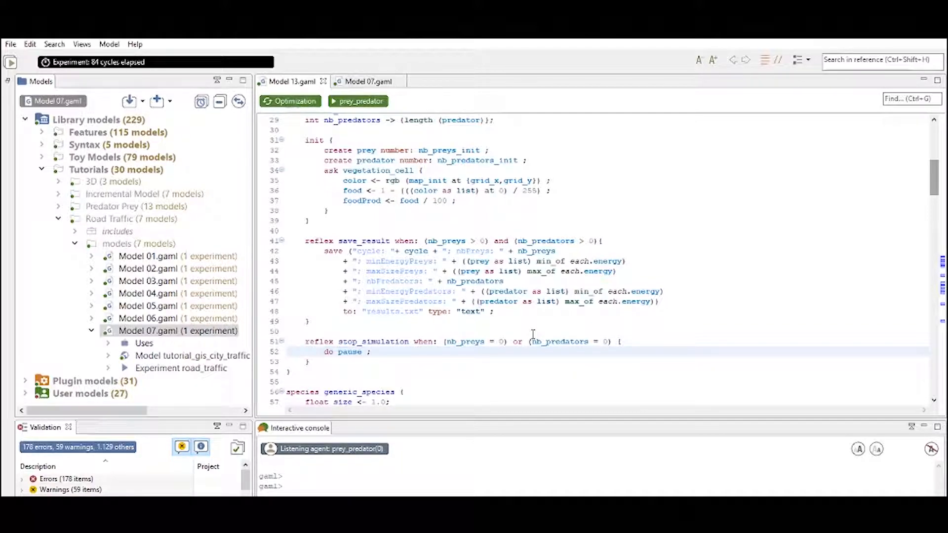
click(371, 352)
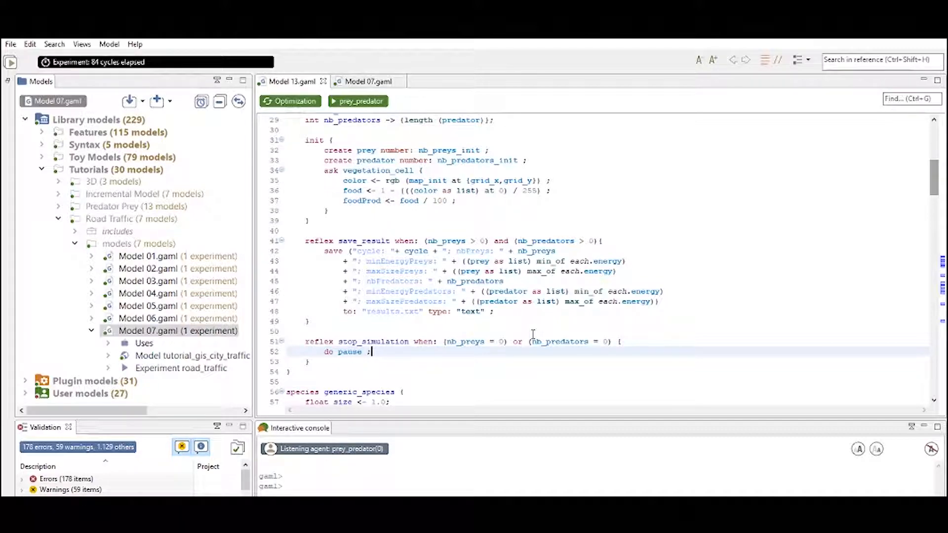
scroll(up, 3)
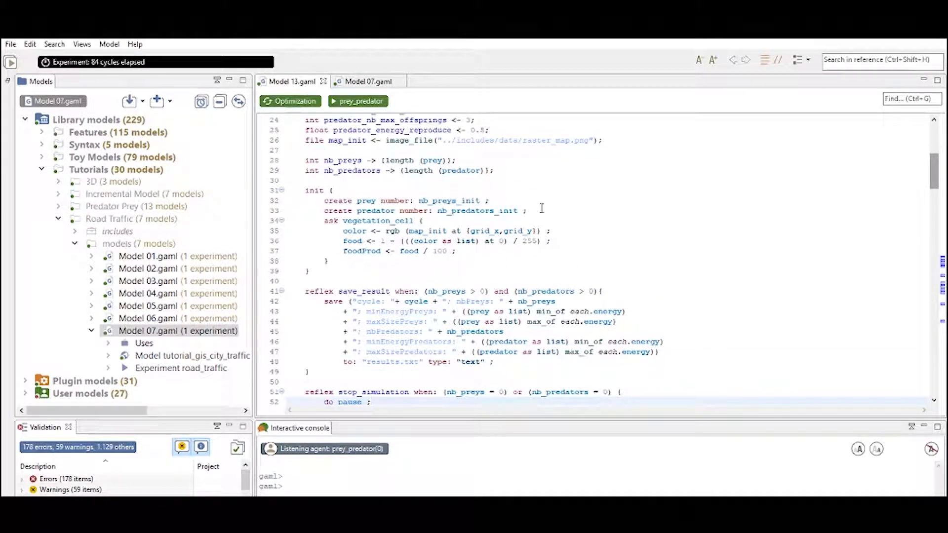
mouse_move(398, 160)
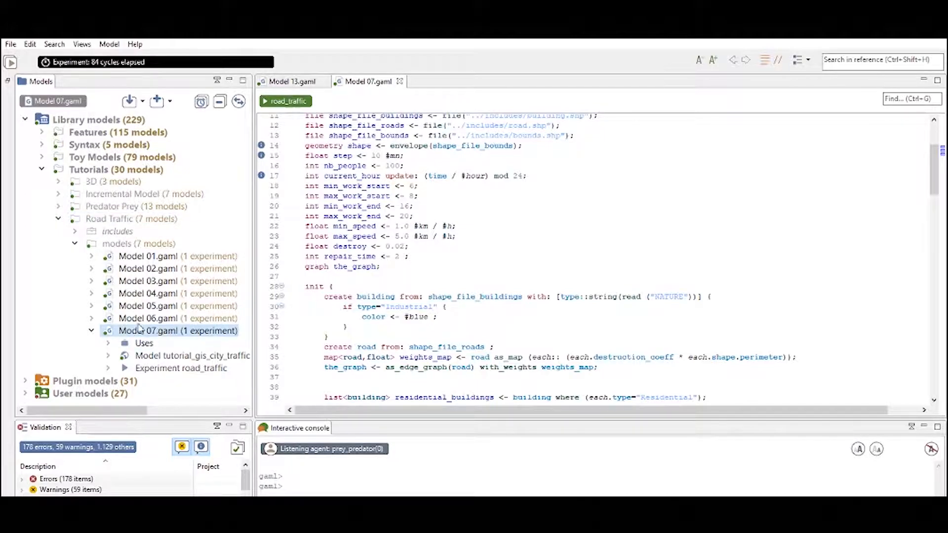
scroll(up, 3)
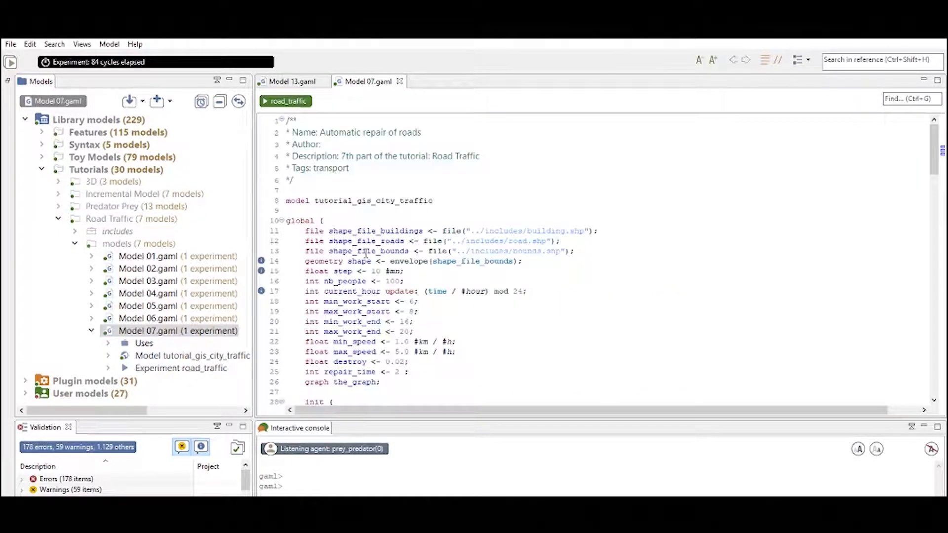
mouse_move(369, 251)
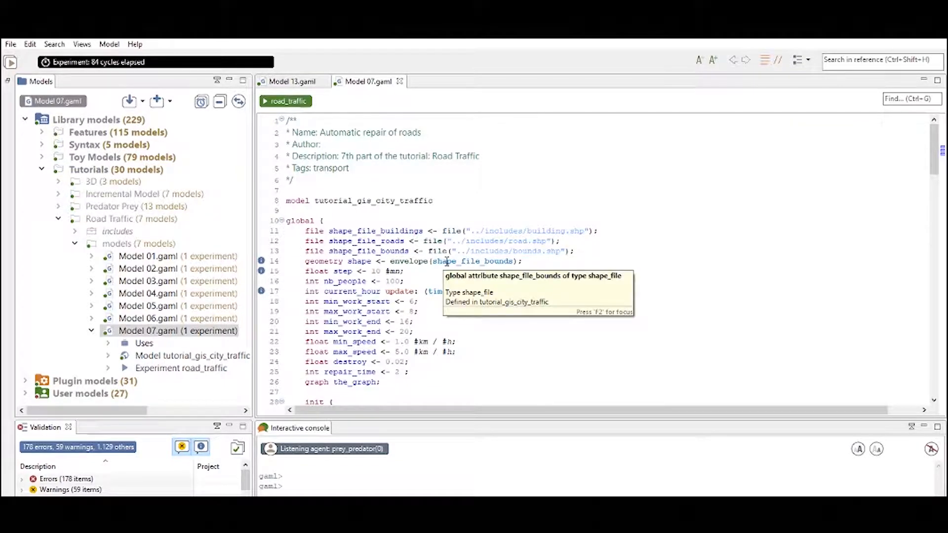
mouse_move(451, 221)
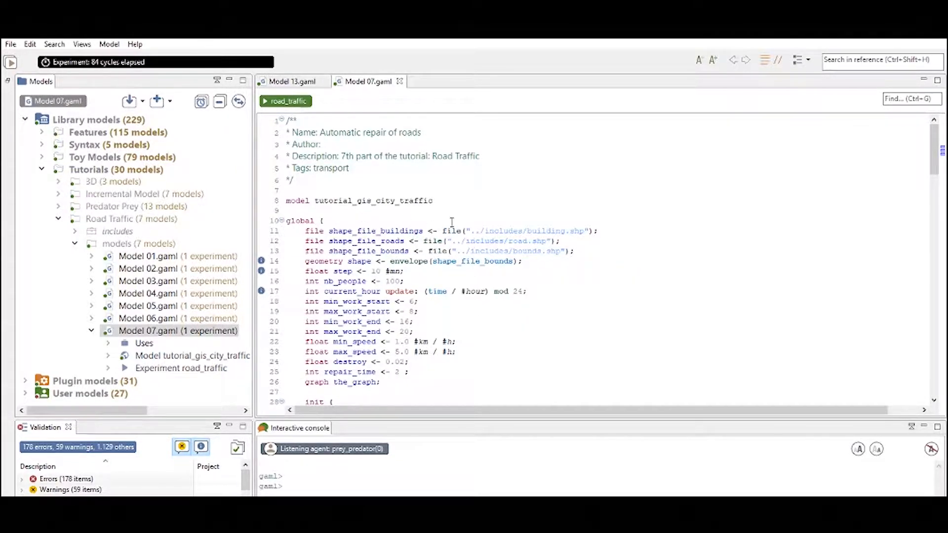
mouse_move(420, 341)
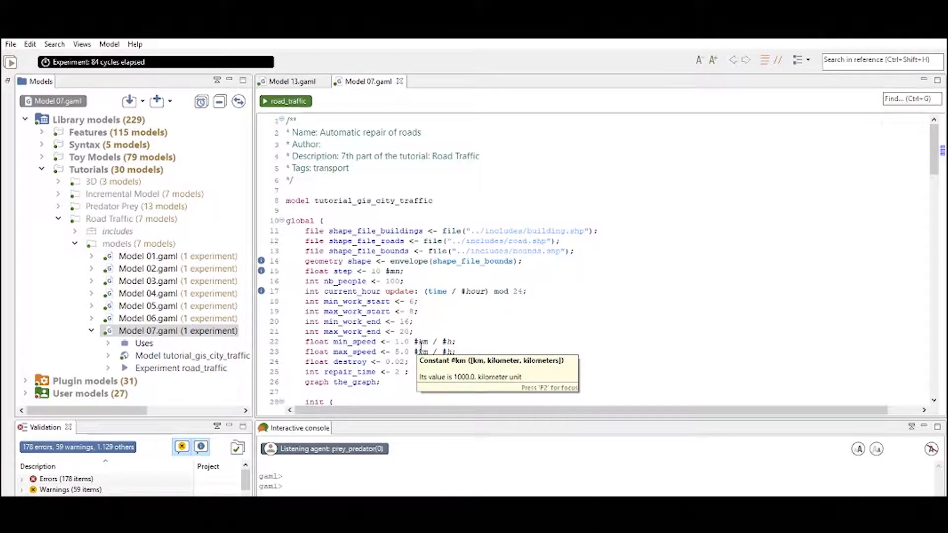
mouse_move(406, 277)
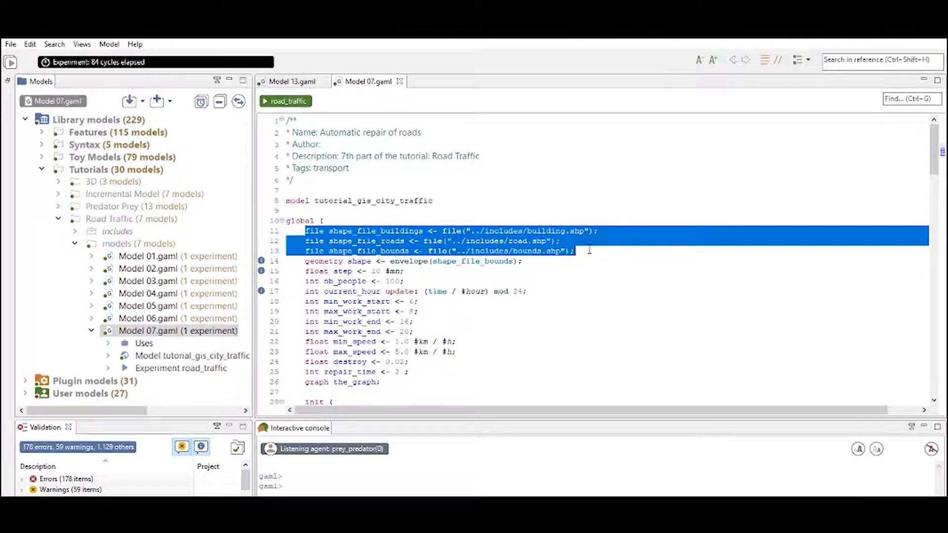
mouse_move(543, 326)
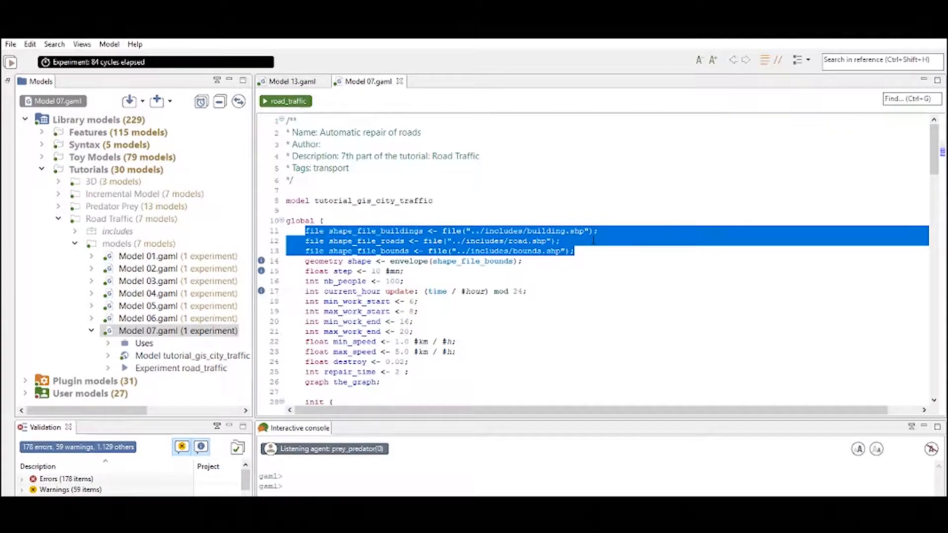
click(576, 251)
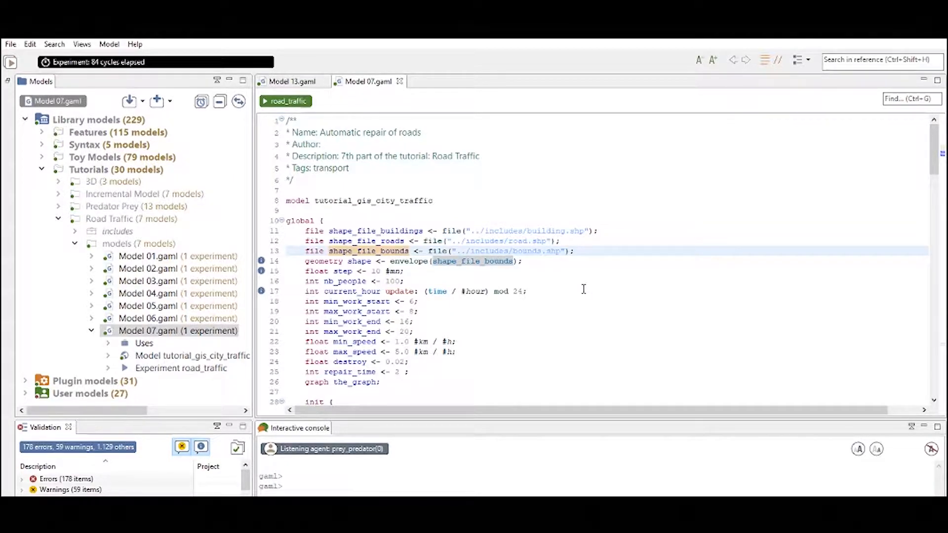
click(574, 251)
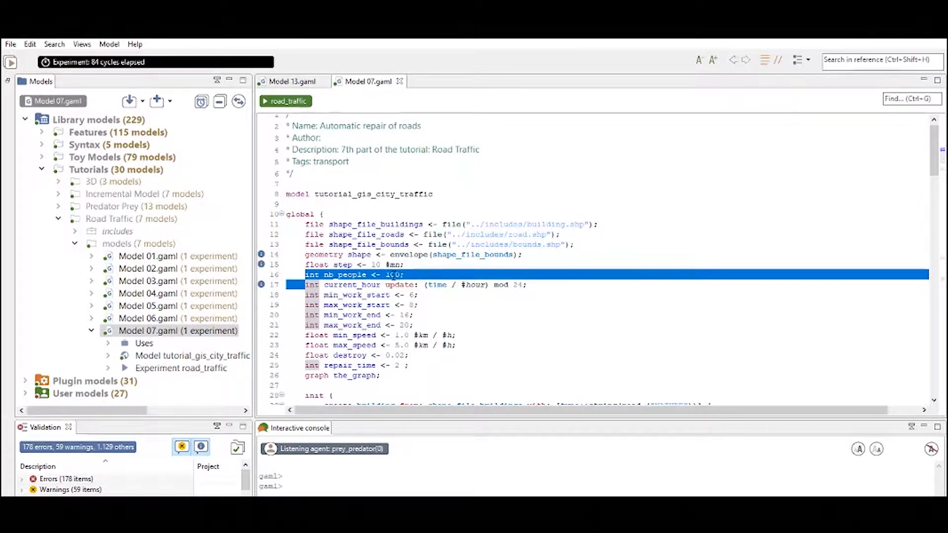
click(426, 267)
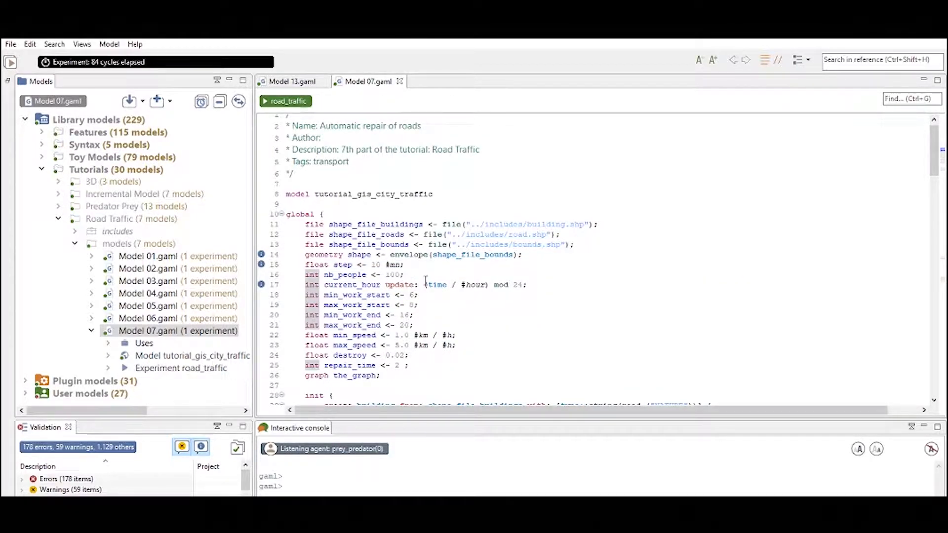
scroll(down, 3)
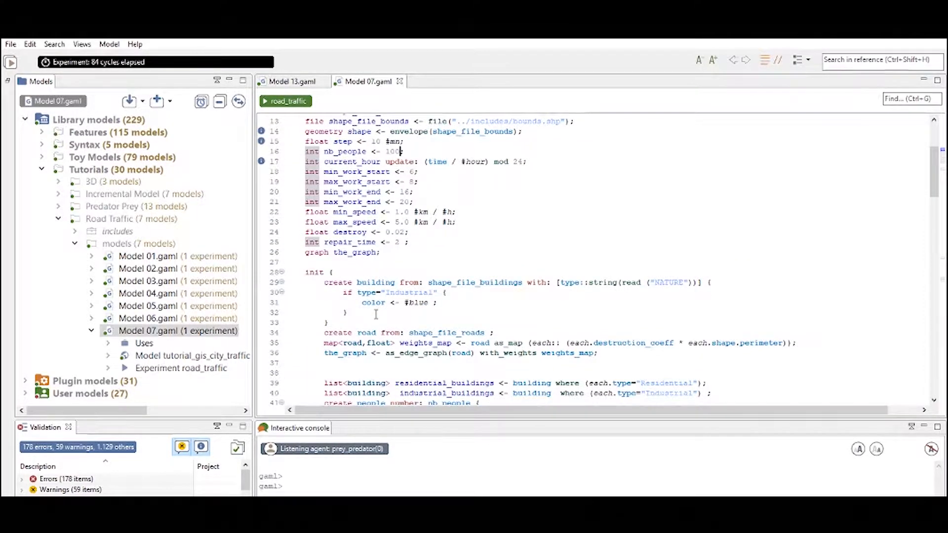
scroll(down, 3)
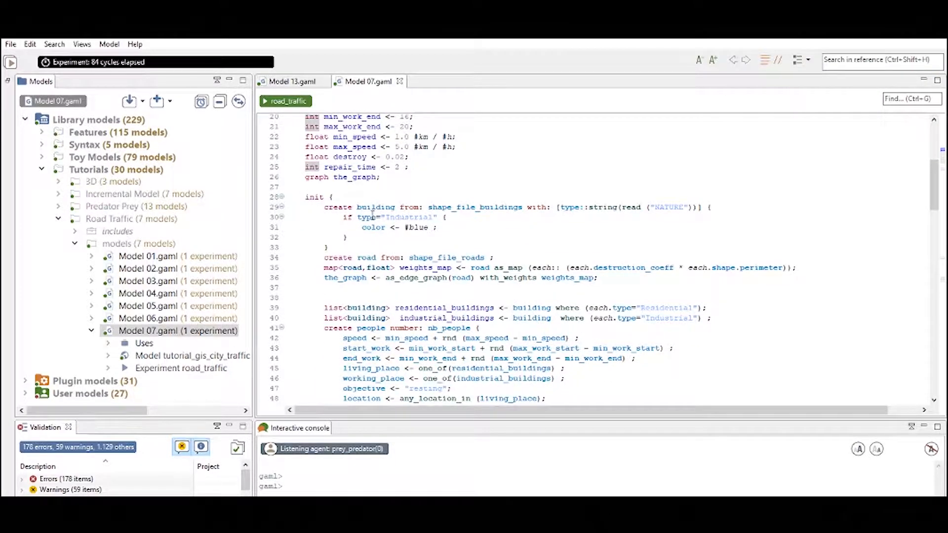
scroll(down, 3)
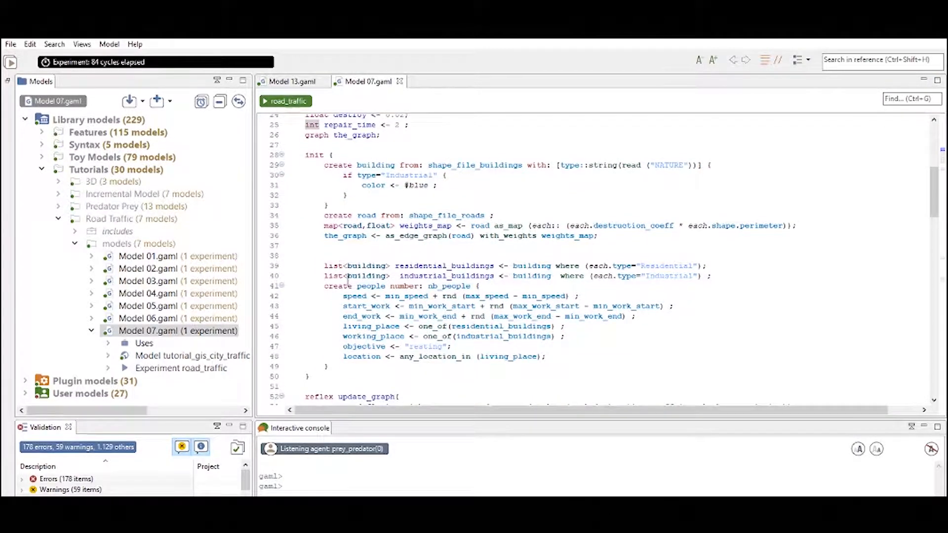
double_click(449, 306)
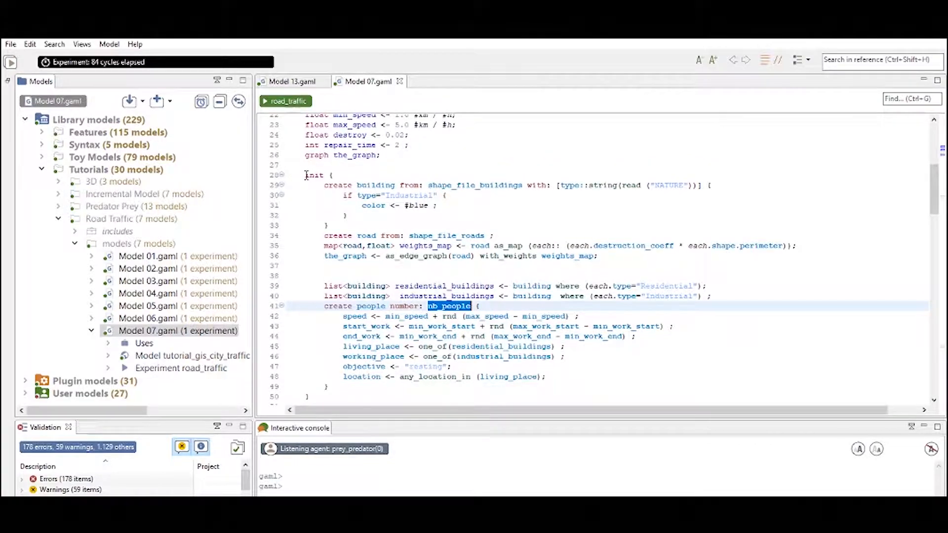
mouse_move(317, 213)
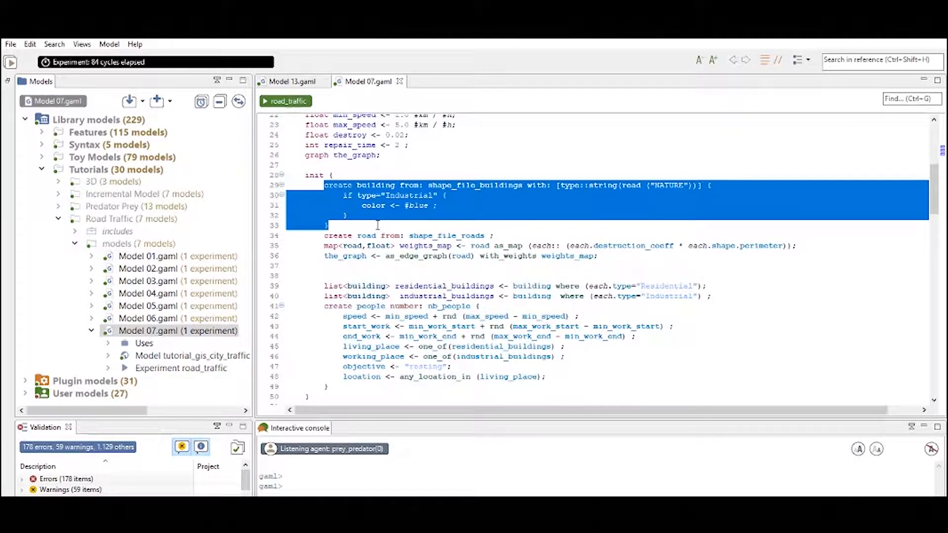
click(348, 216)
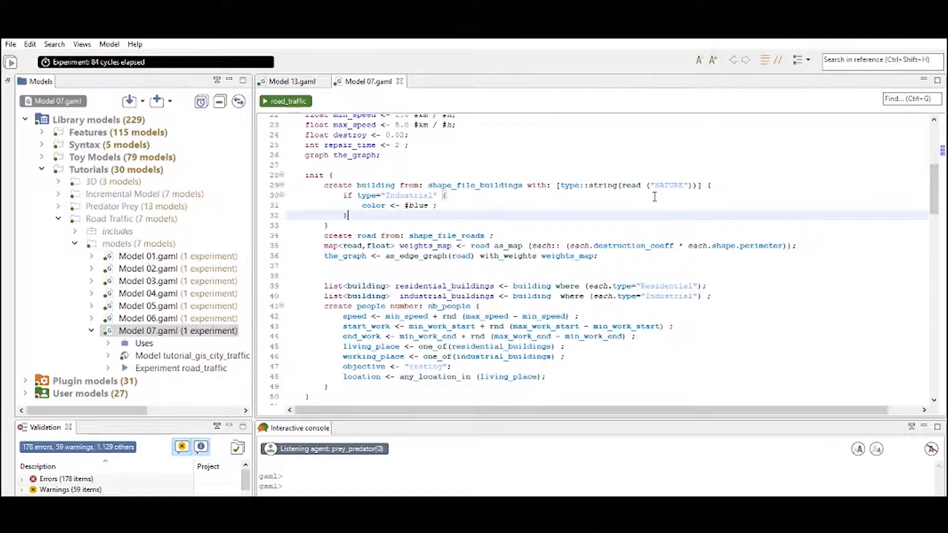
double_click(337, 236)
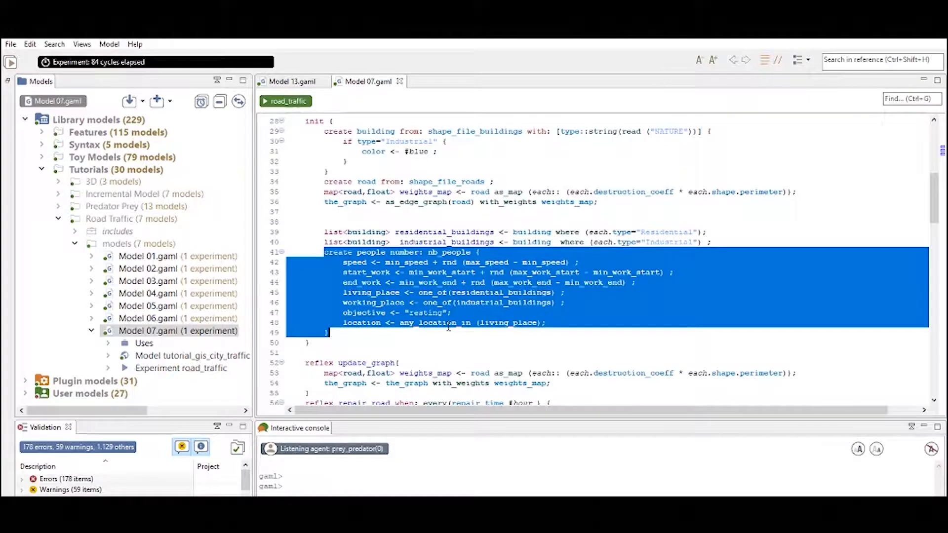
mouse_move(437, 302)
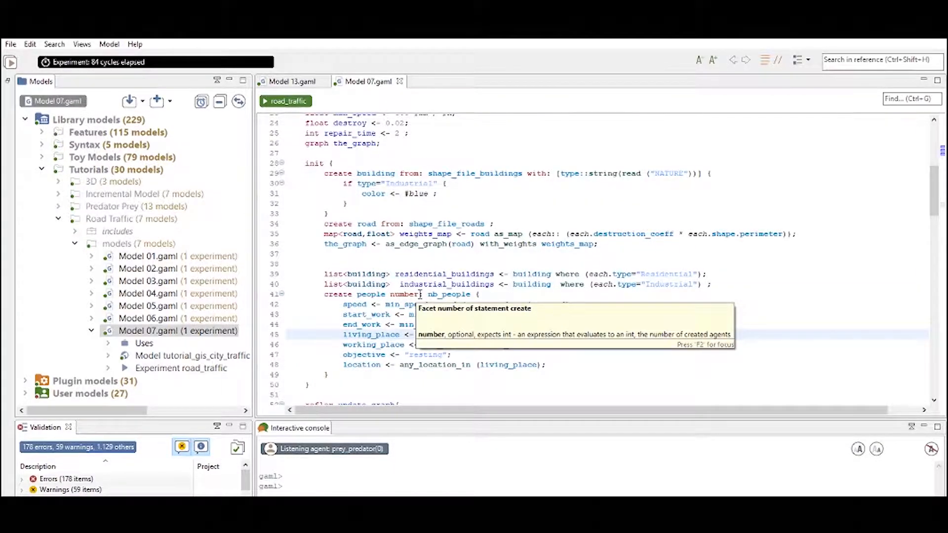
scroll(down, 3)
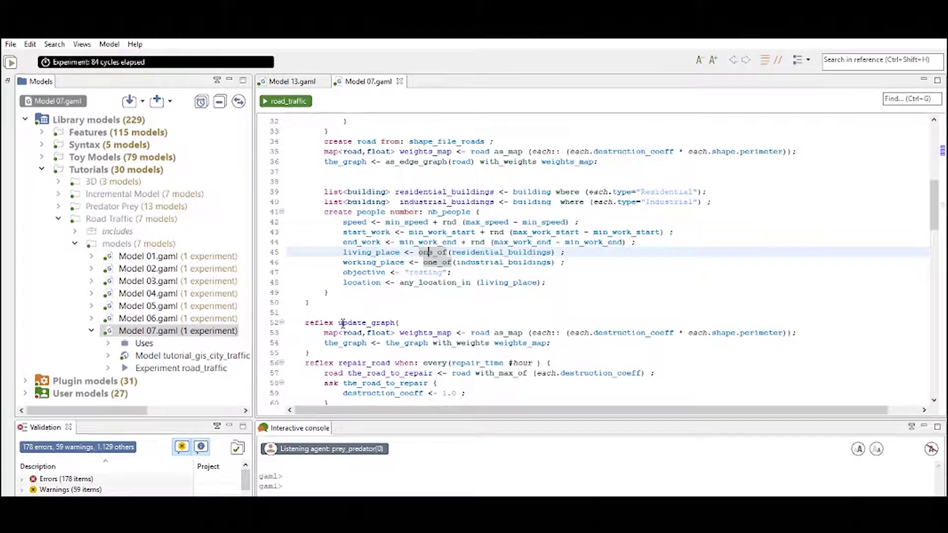
scroll(up, 3)
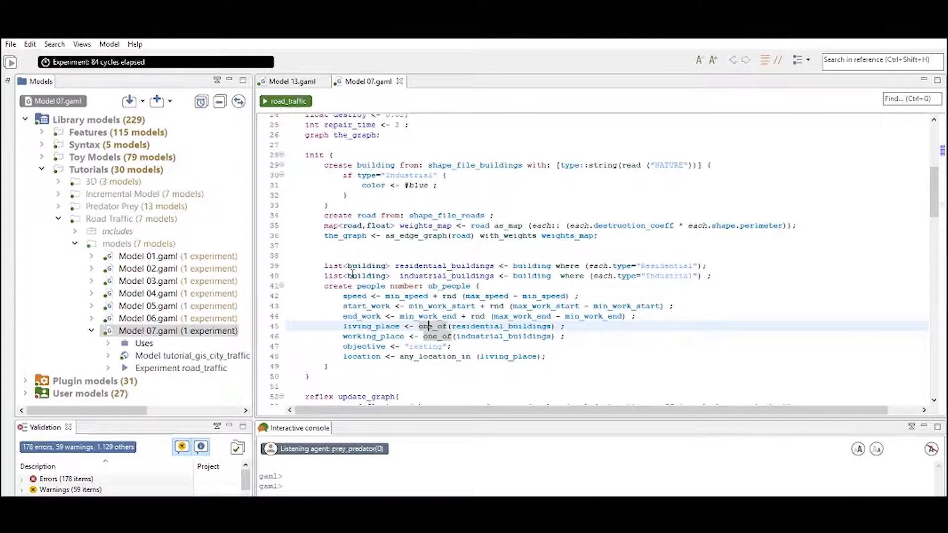
scroll(down, 3)
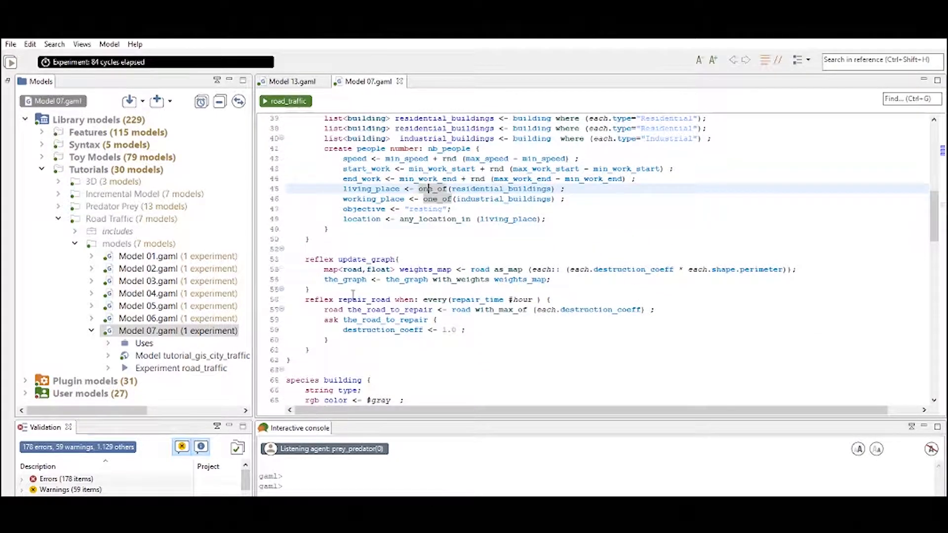
scroll(up, 3)
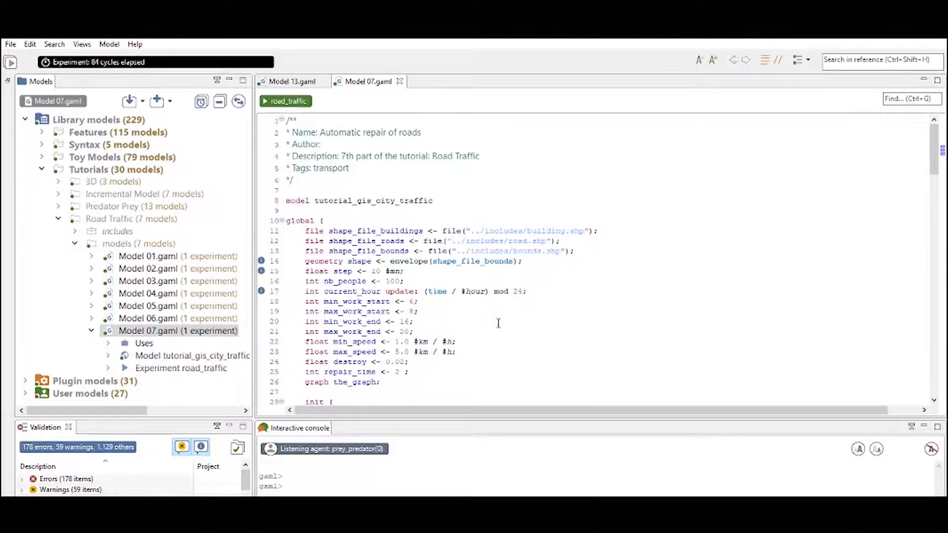
mouse_move(375, 231)
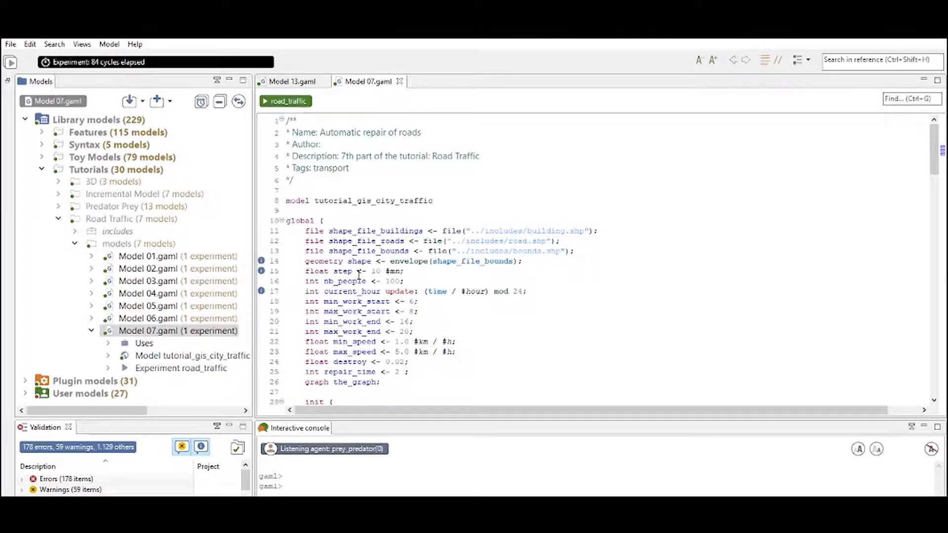
click(293, 81)
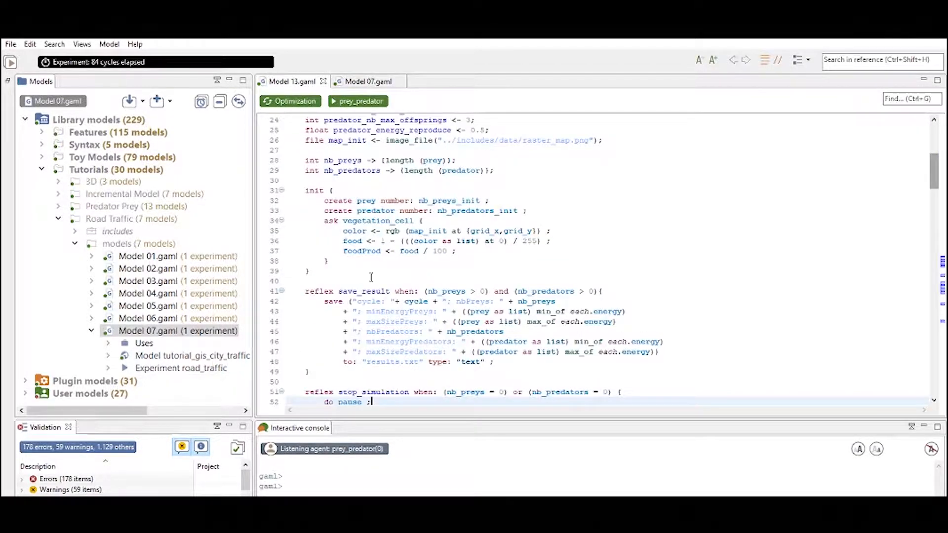
scroll(down, 3)
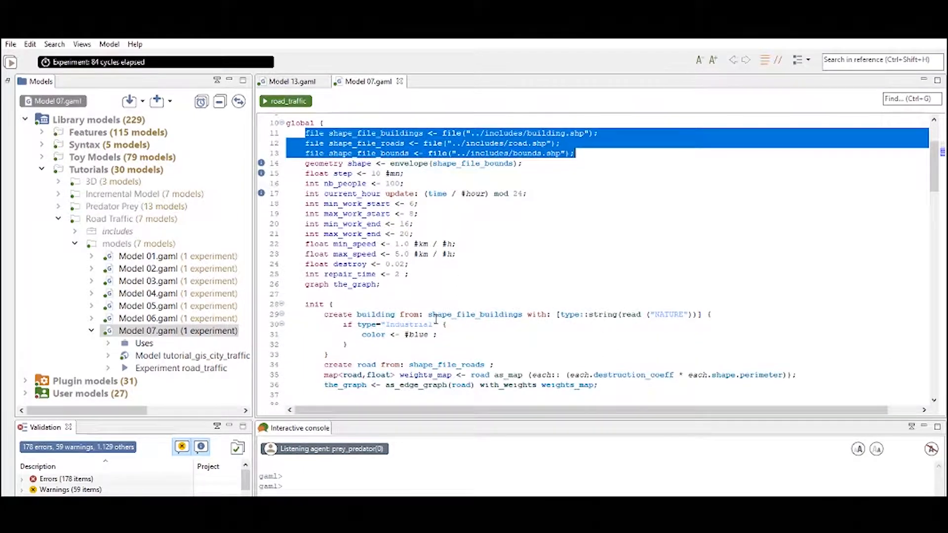
scroll(down, 3)
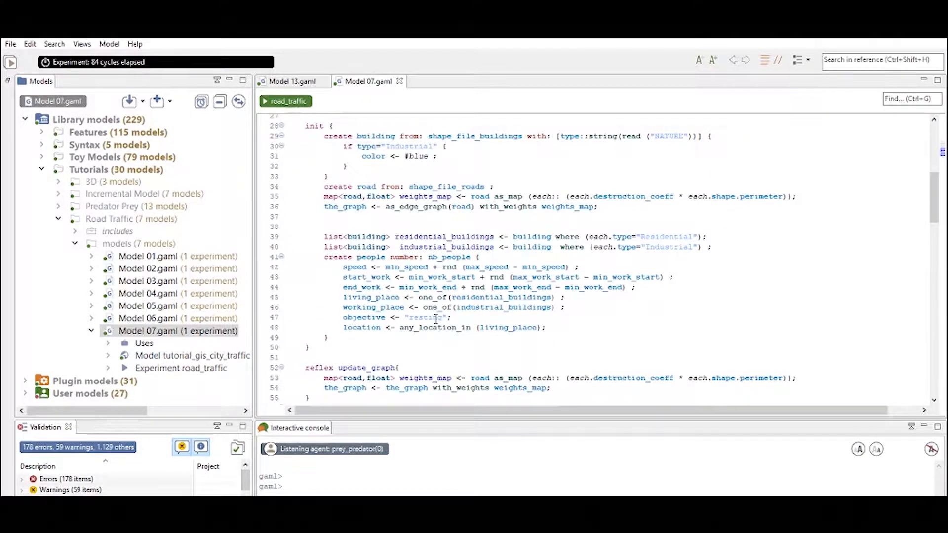
scroll(down, 3)
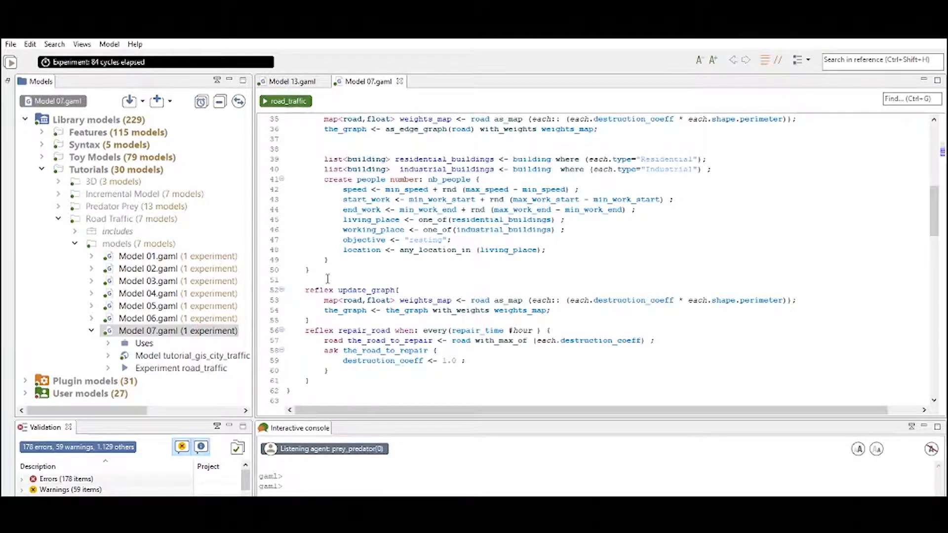
scroll(up, 3)
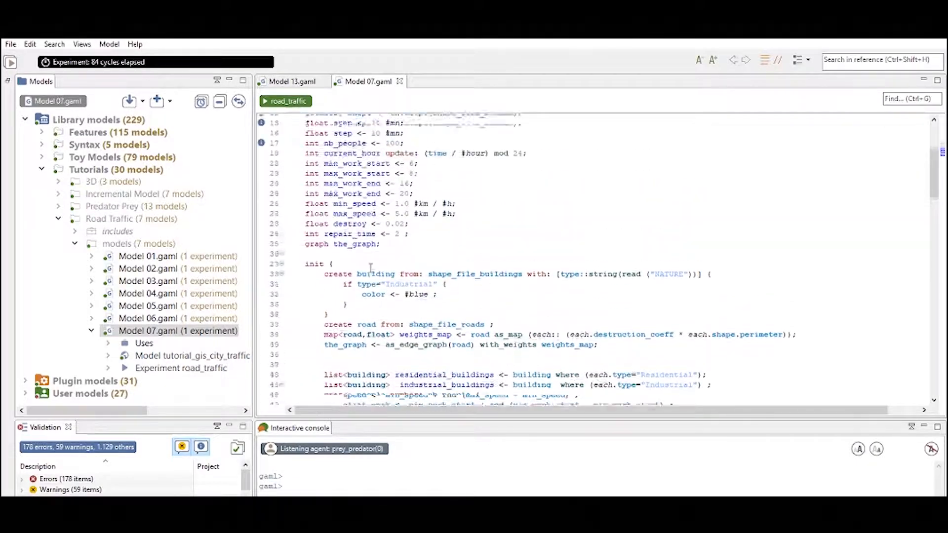